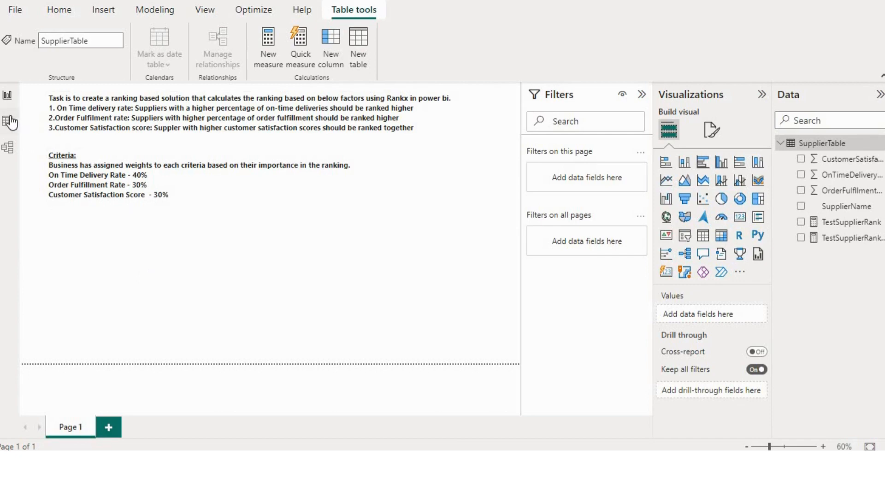
# Inspect SupplierTable's rows in Table view, selecting the fulfilment, satisfaction and delivery columns.
pyautogui.click(9, 122)
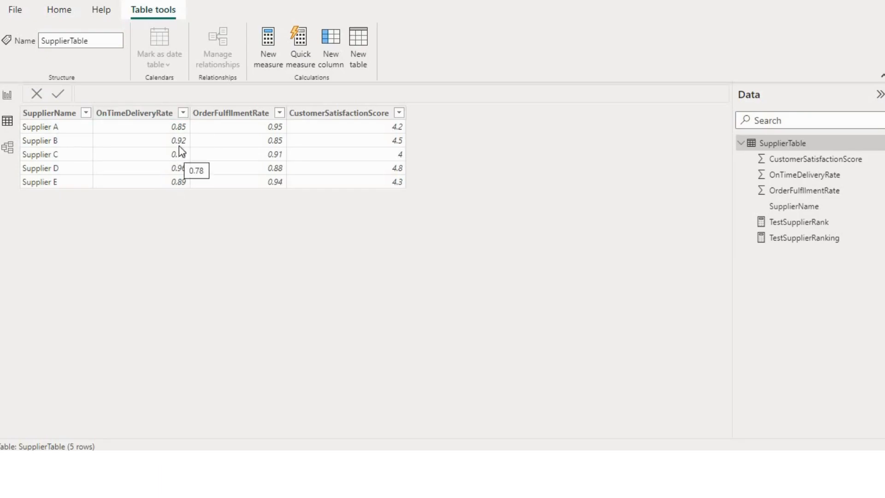
pyautogui.moveTo(173, 185)
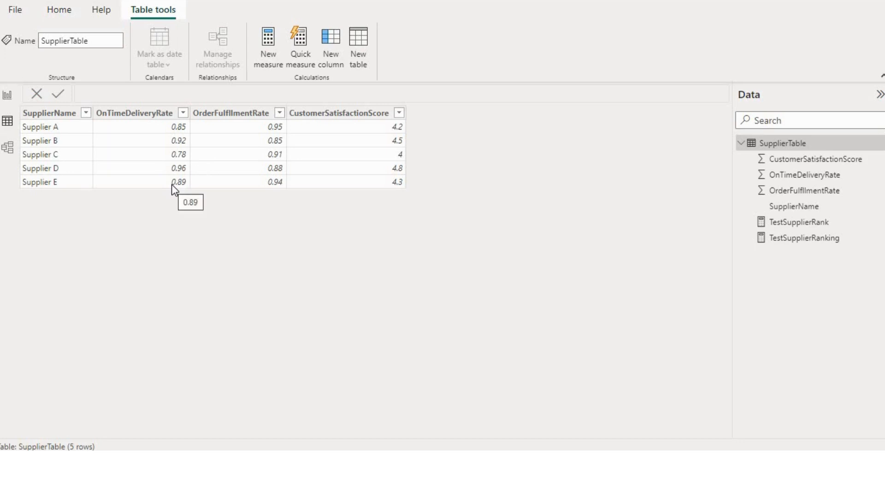
pyautogui.moveTo(161, 120)
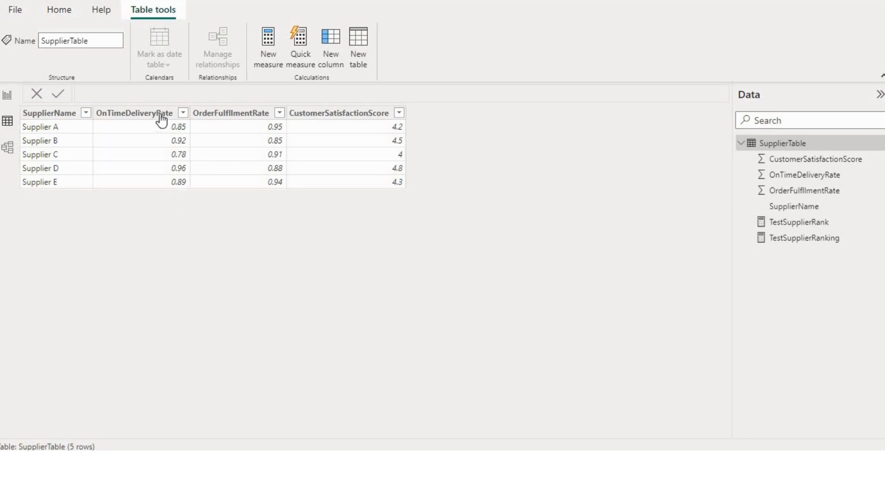
pyautogui.click(231, 112)
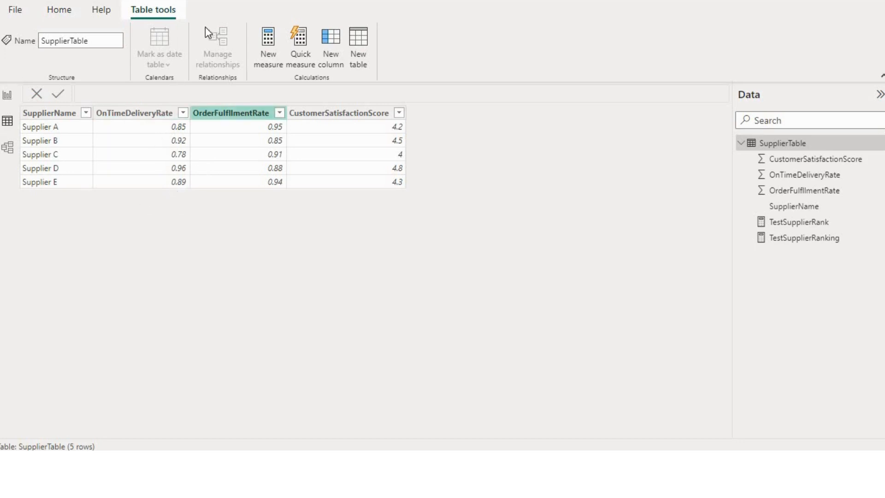
pyautogui.click(339, 112)
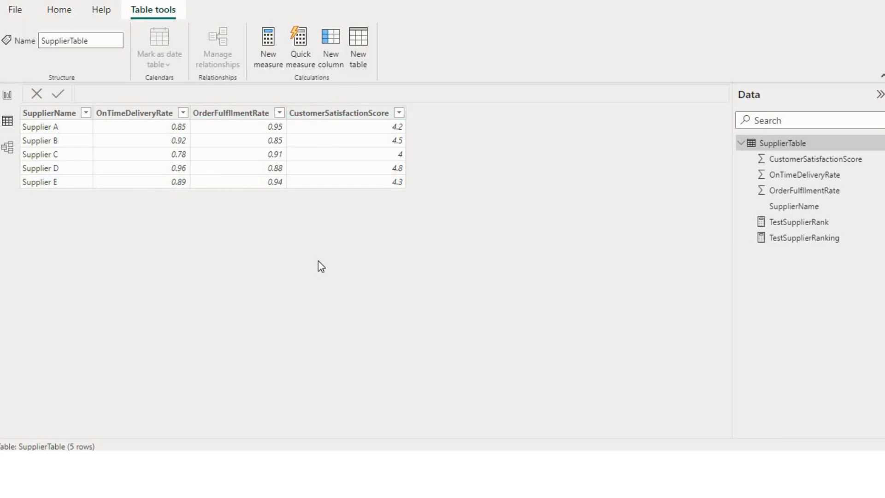
pyautogui.moveTo(176, 181)
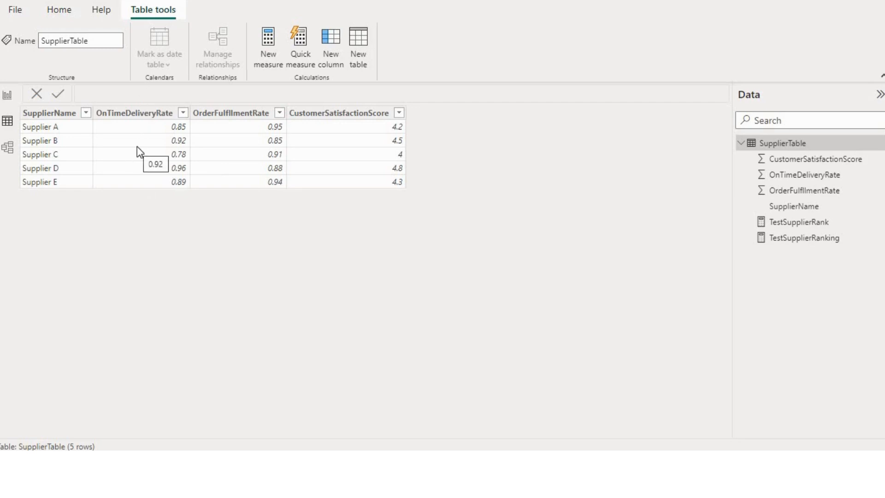
pyautogui.moveTo(142, 133)
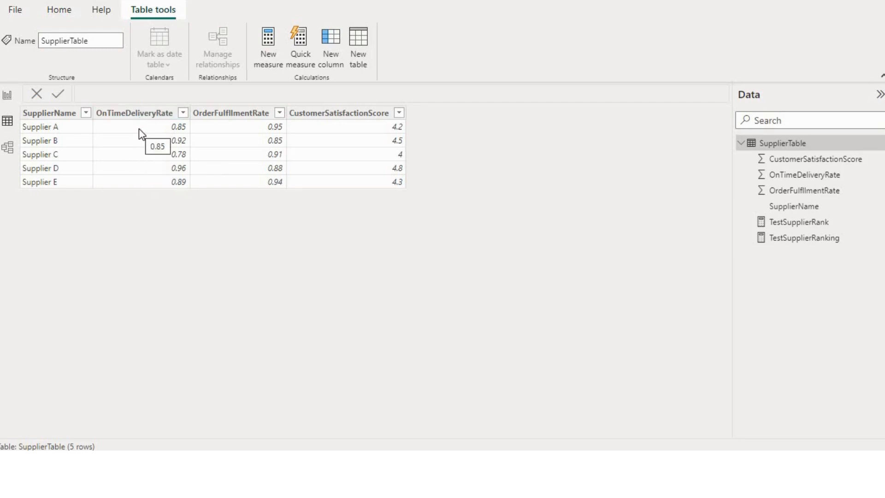
pyautogui.click(134, 113)
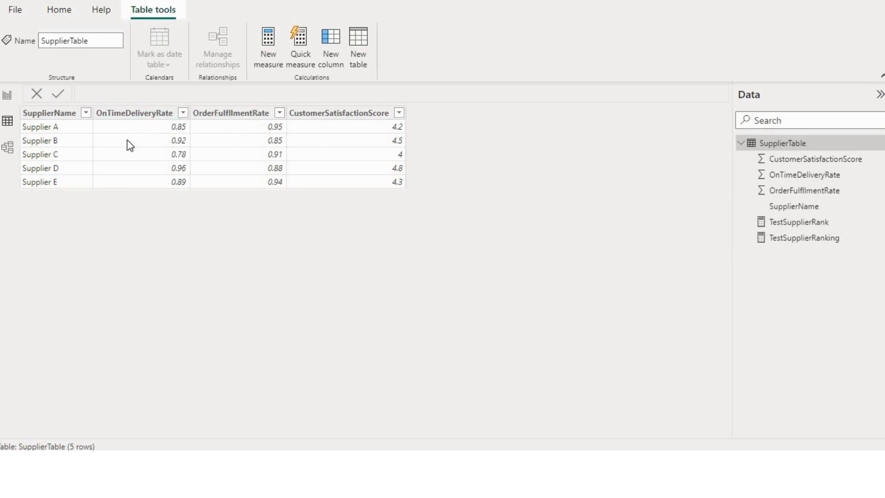
pyautogui.moveTo(134, 140)
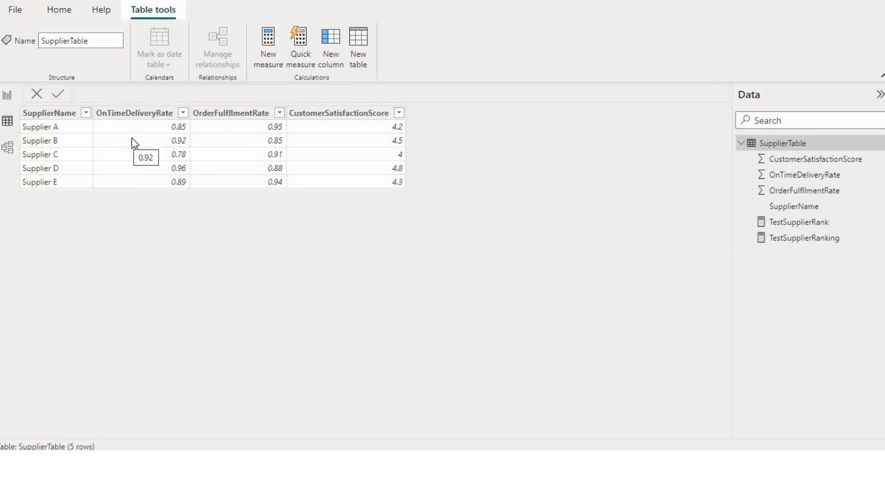
pyautogui.moveTo(135, 129)
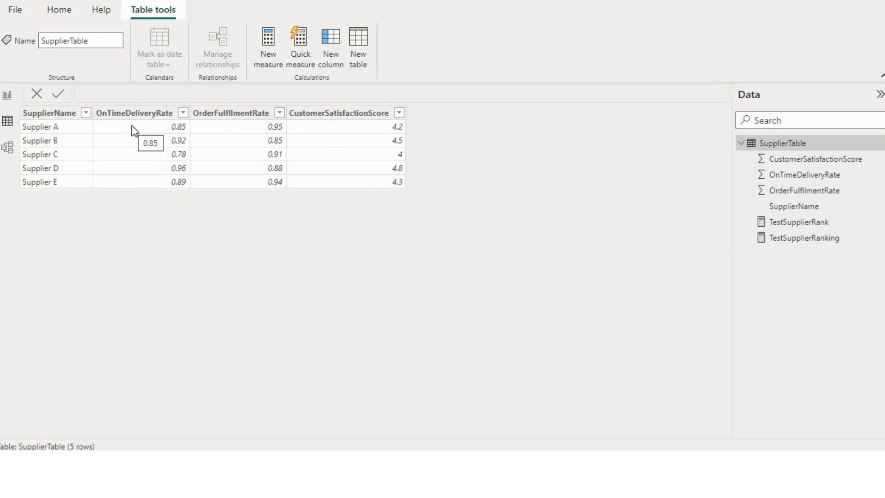
pyautogui.moveTo(236, 150)
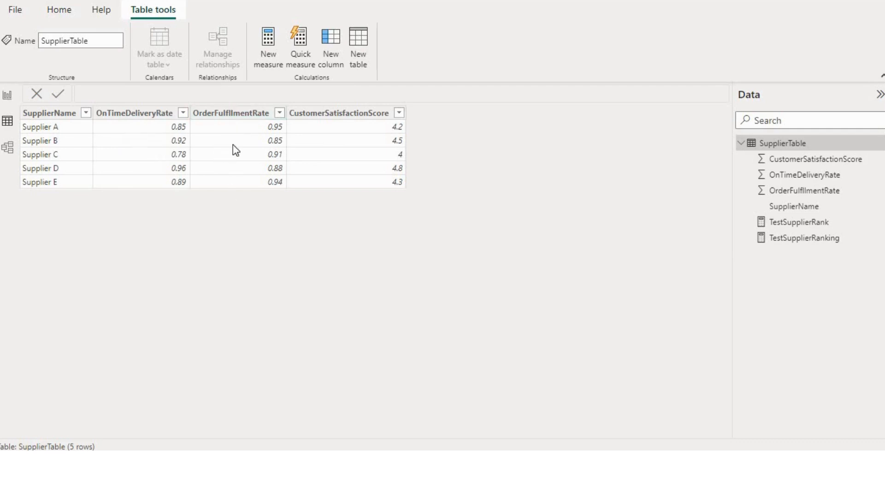
pyautogui.moveTo(236, 150)
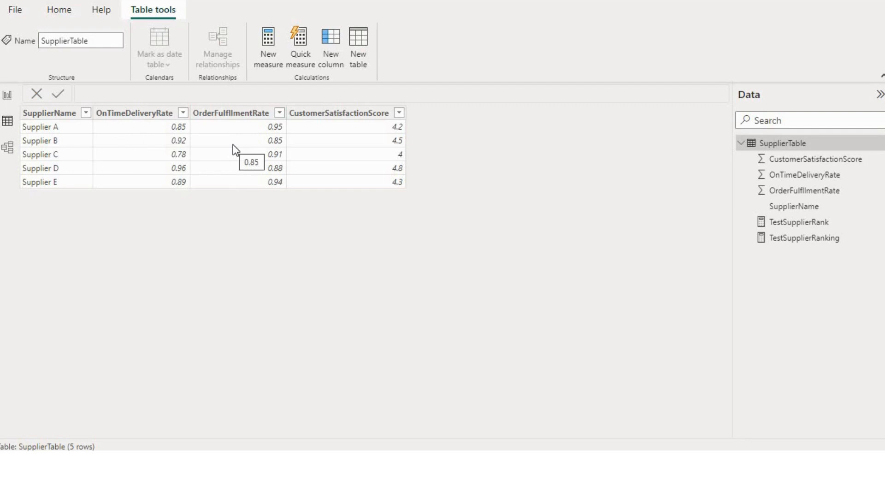
pyautogui.moveTo(243, 129)
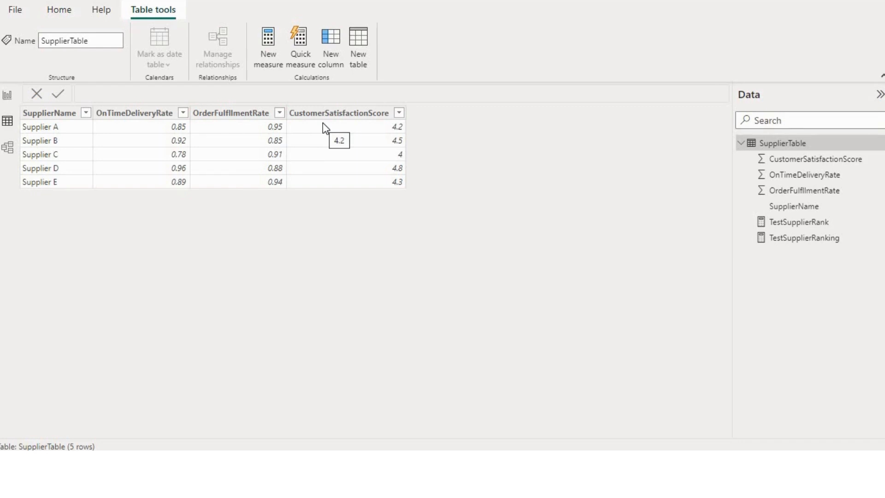
pyautogui.moveTo(354, 134)
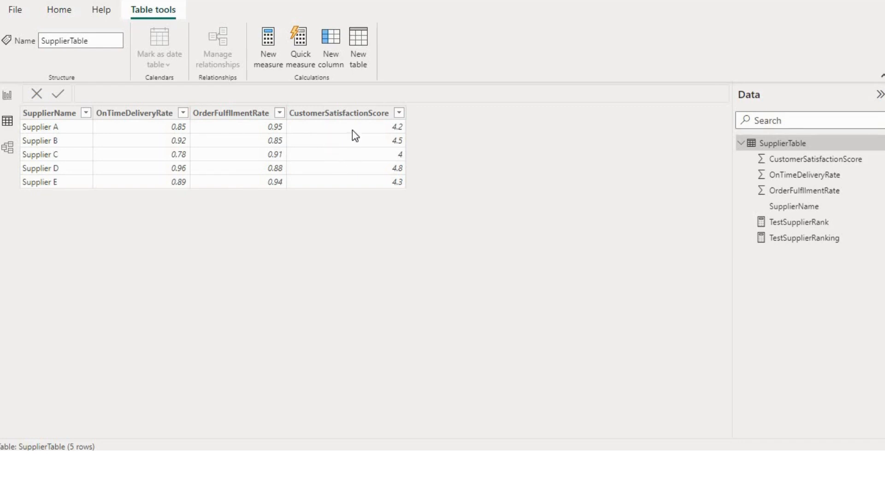
pyautogui.moveTo(354, 135)
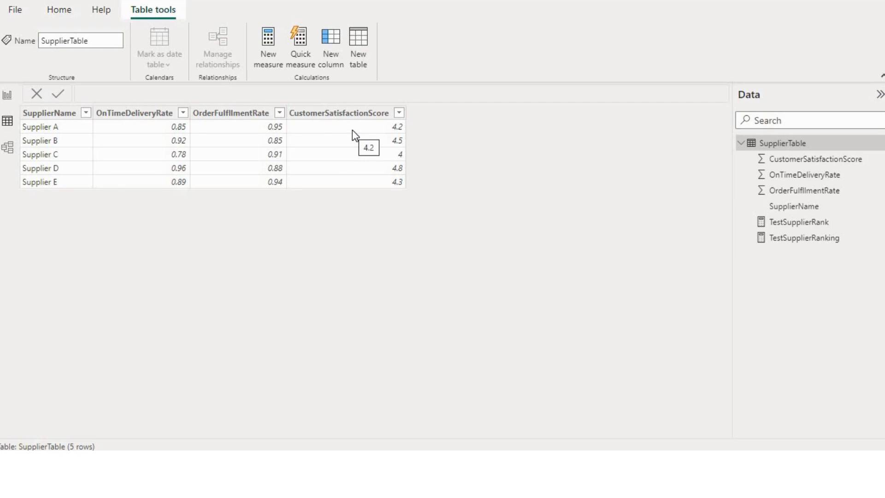
pyautogui.moveTo(351, 140)
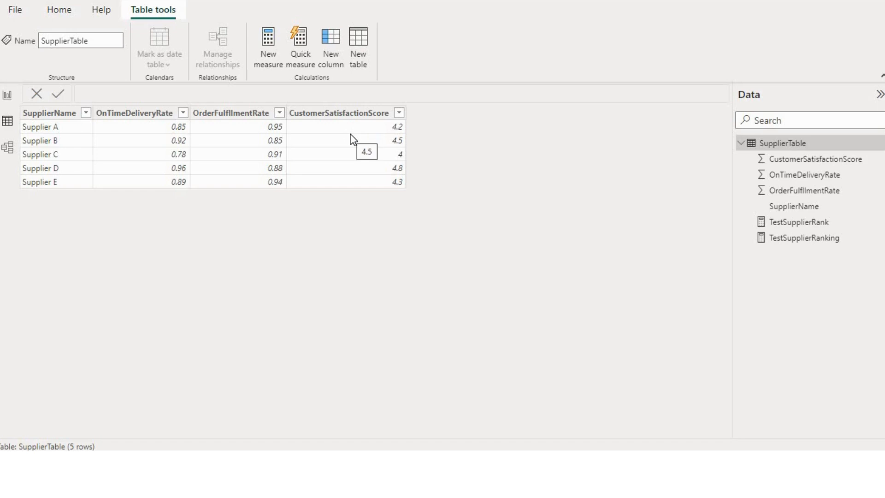
pyautogui.moveTo(327, 196)
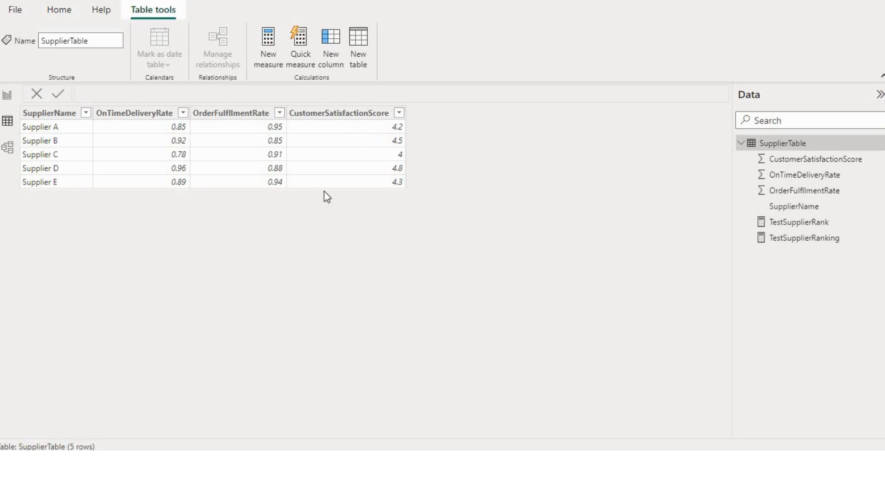
pyautogui.moveTo(9, 94)
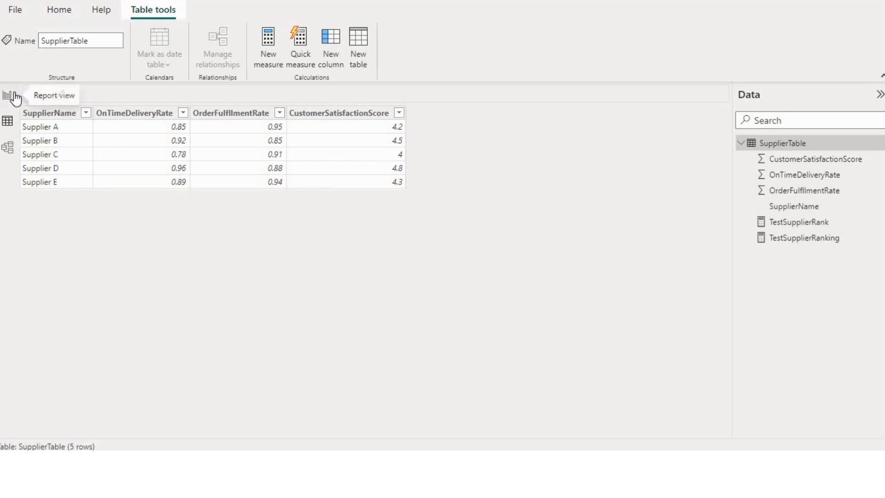
pyautogui.click(8, 95)
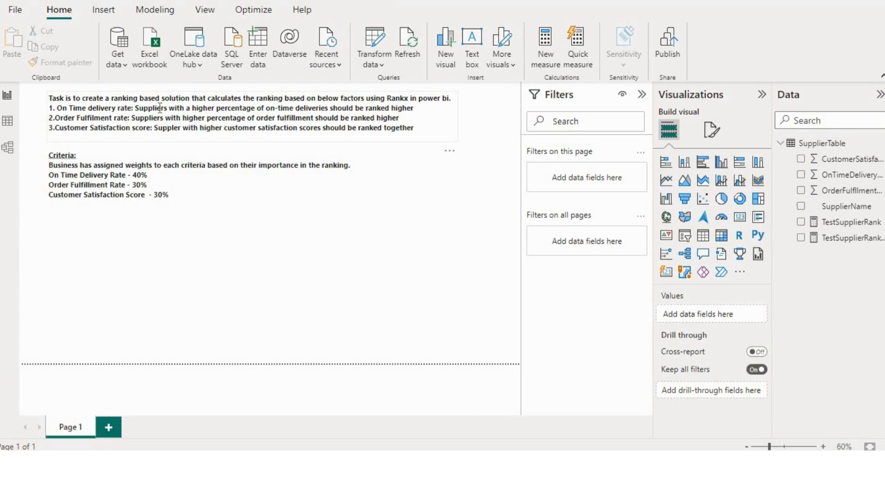
pyautogui.moveTo(196, 96)
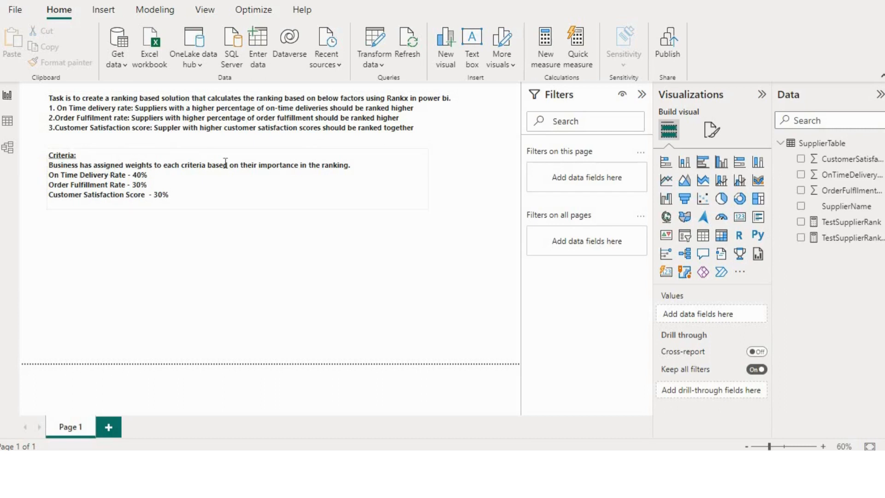
pyautogui.moveTo(301, 176)
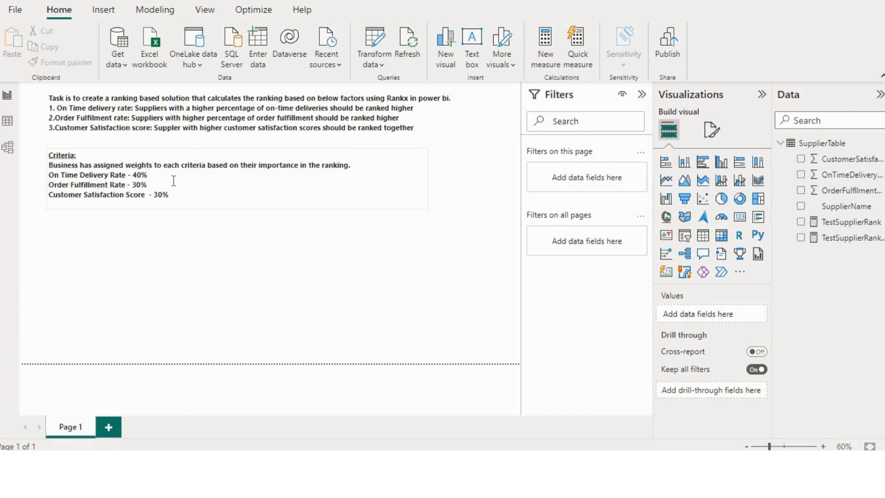
pyautogui.moveTo(54, 218)
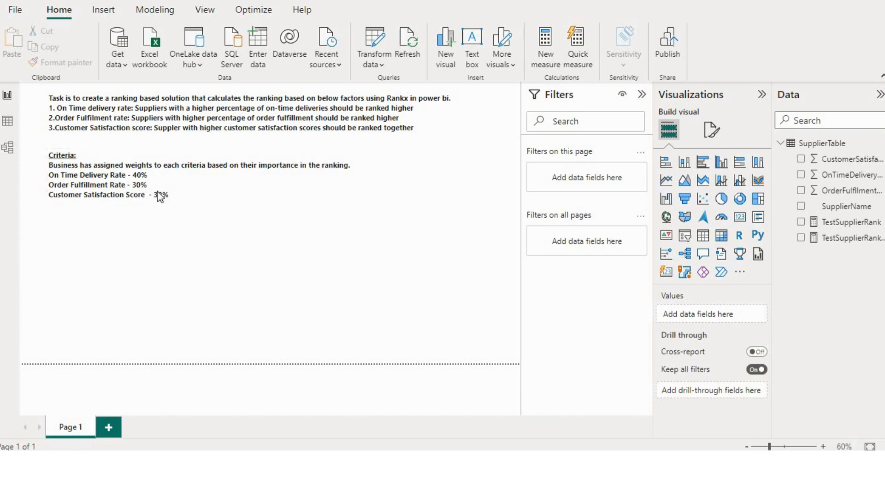
pyautogui.click(159, 196)
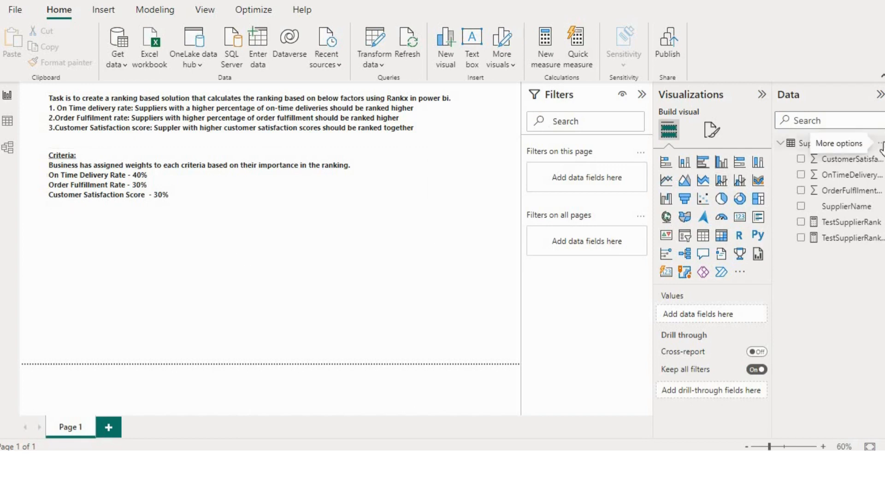
# Create measure SupplierTotal with Var SumOfOnTime = SUM of OnTimeDeliveryRate.
pyautogui.click(879, 143)
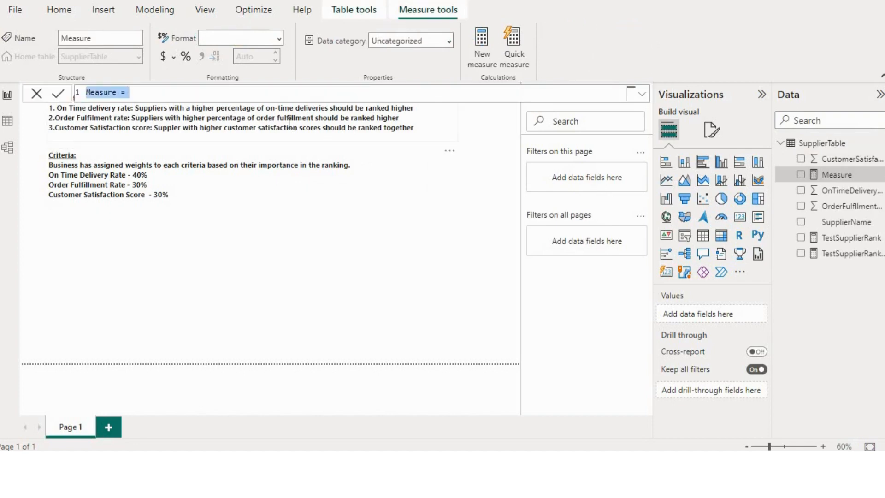
pyautogui.write('Supplier')
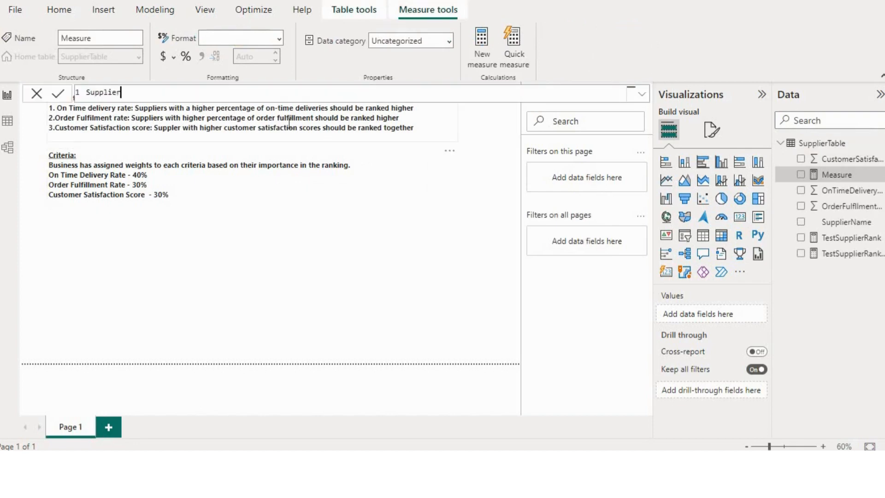
pyautogui.write('Total =')
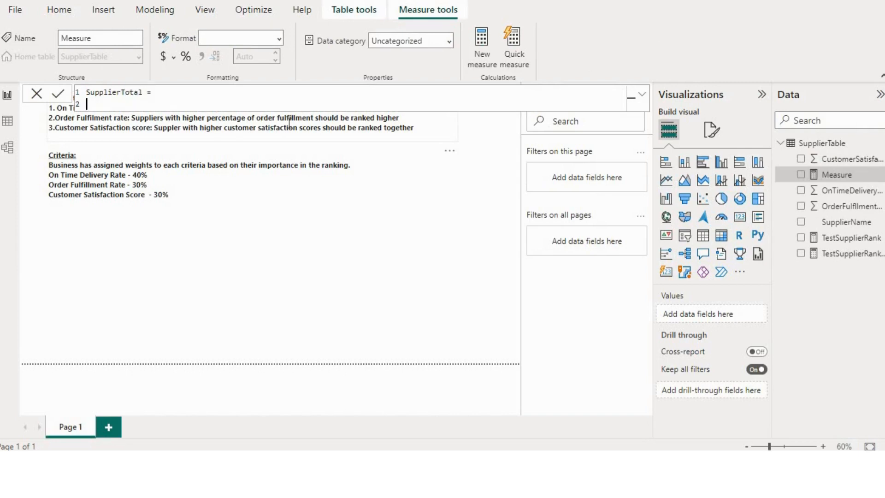
pyautogui.write('Var')
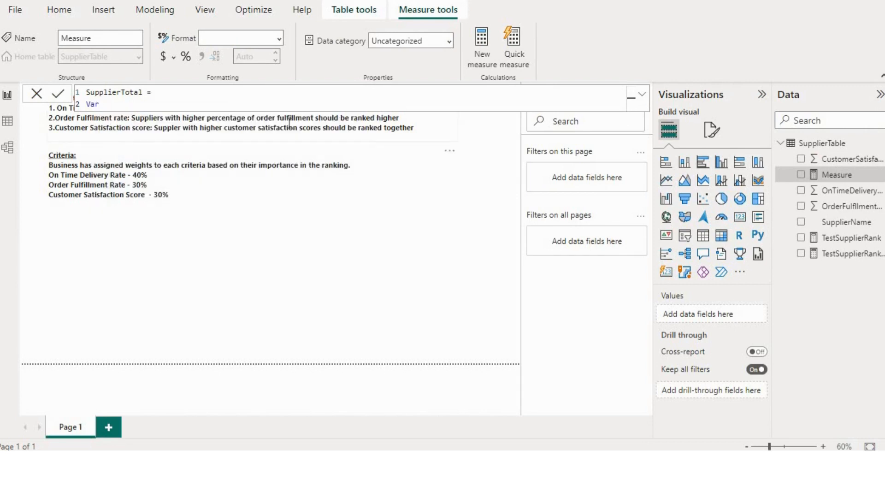
pyautogui.write('SumOf')
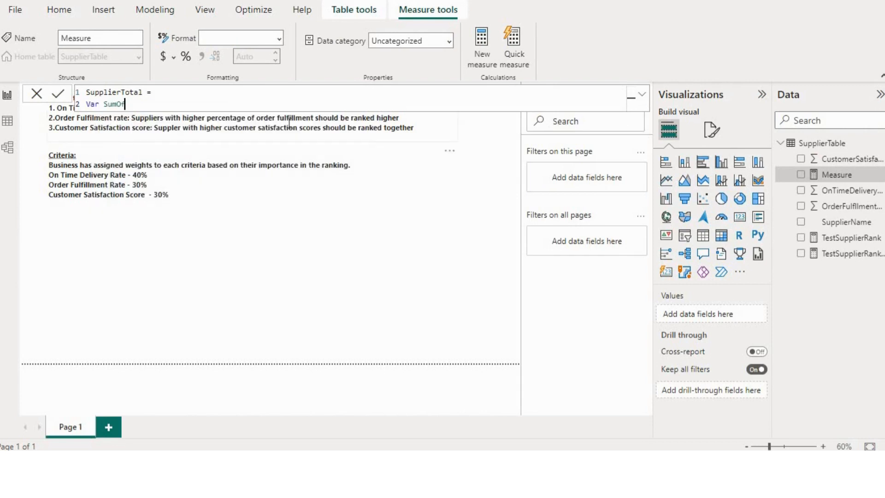
pyautogui.write('OnTime =')
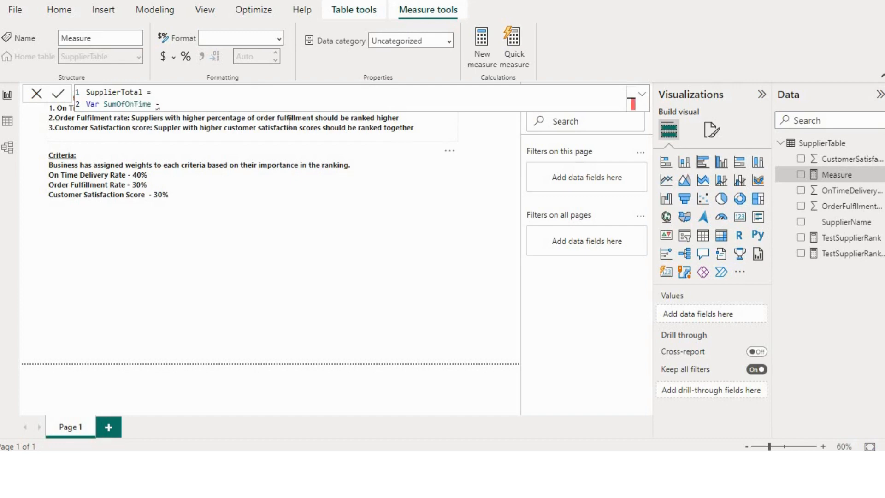
pyautogui.write('Su')
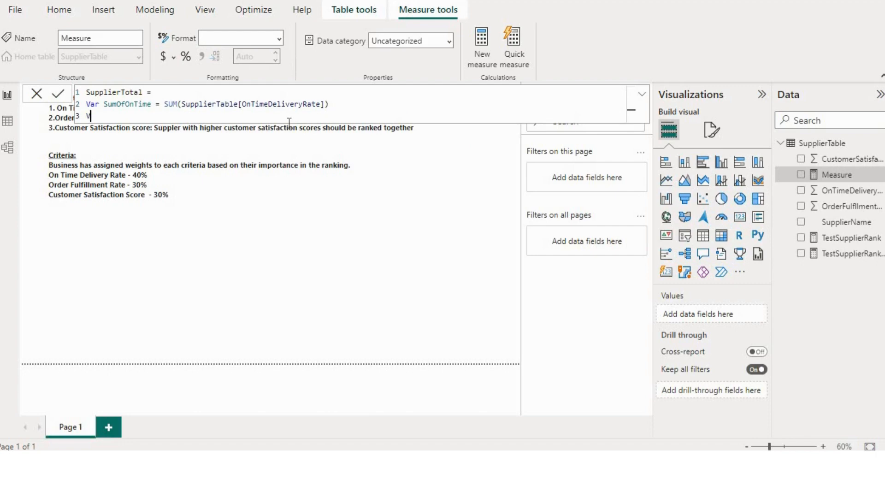
# Add Var SUM lines for OrderFulfillmentRate and CustomerSatisfactionScore from SupplierTable.
pyautogui.write('Var Su')
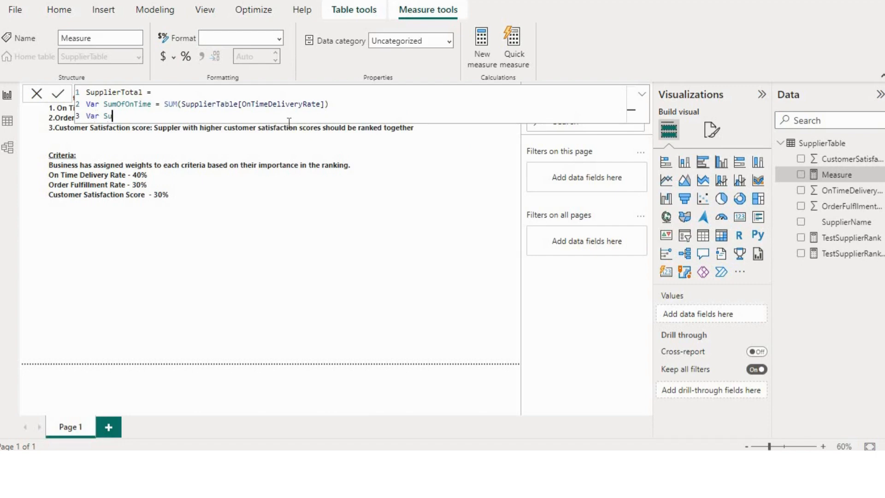
pyautogui.write('mOfOrde')
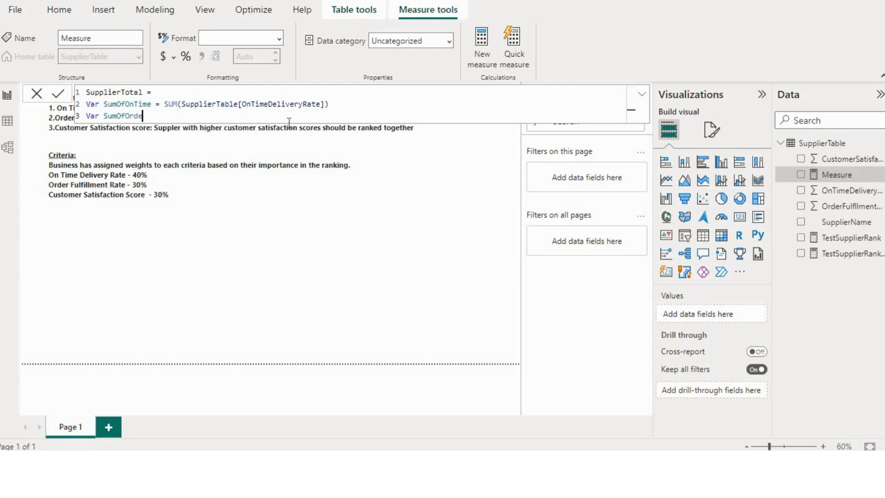
pyautogui.write('F')
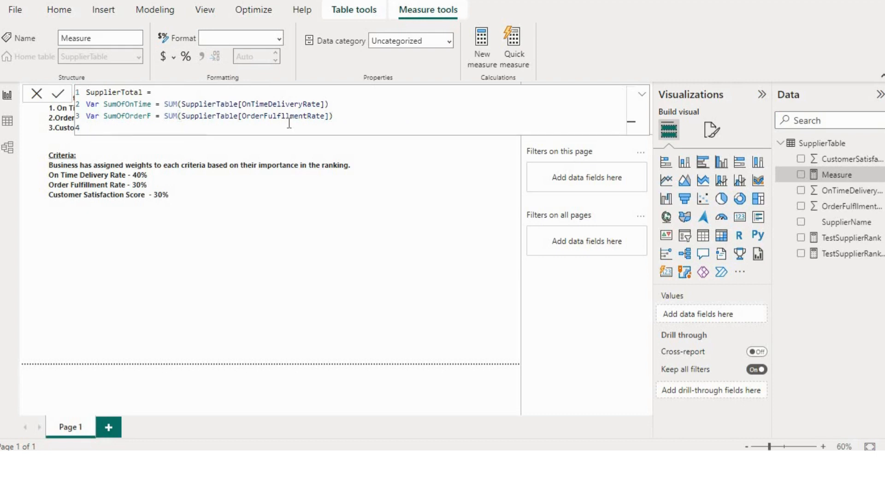
pyautogui.write('Var')
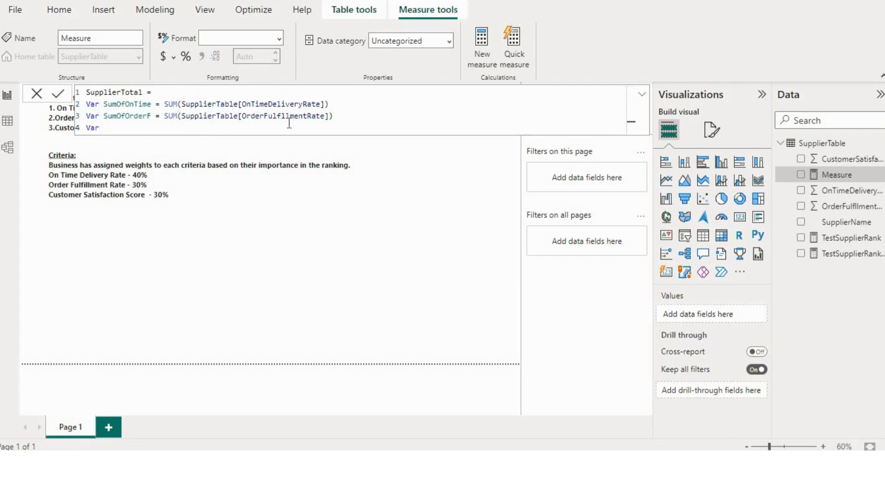
pyautogui.write('SumOfCu')
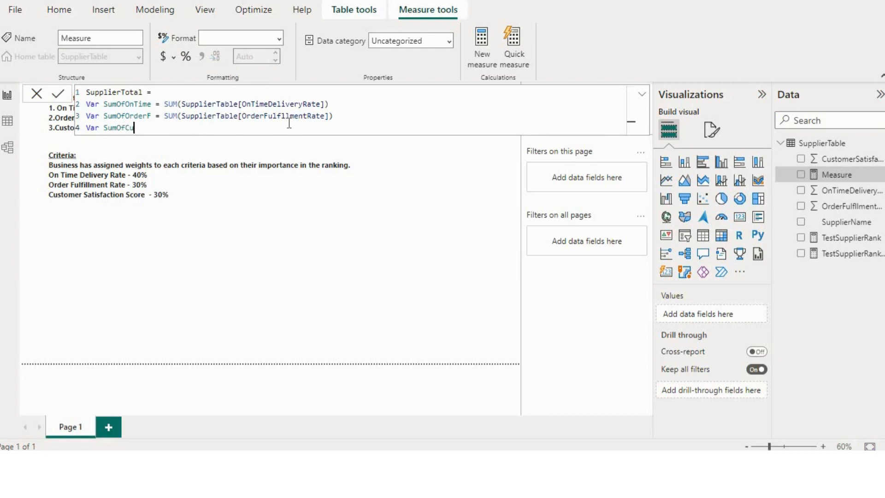
pyautogui.write('stomerS = SUM(')
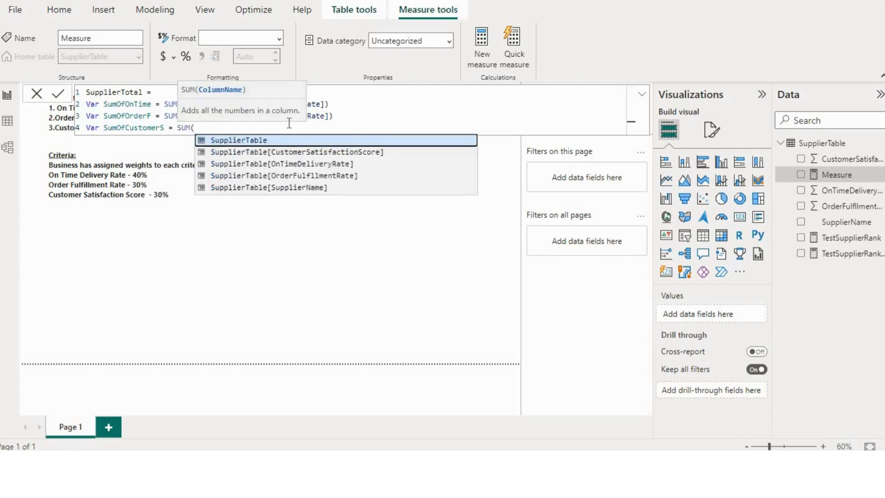
pyautogui.write('supp')
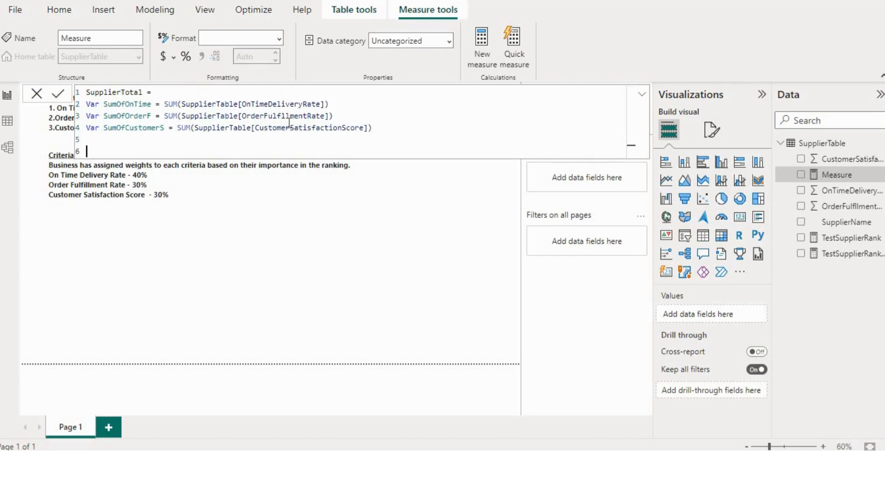
# Begin VAR result = ( with 0.4*SumOfOnTime as the first weighted term.
pyautogui.write('Var')
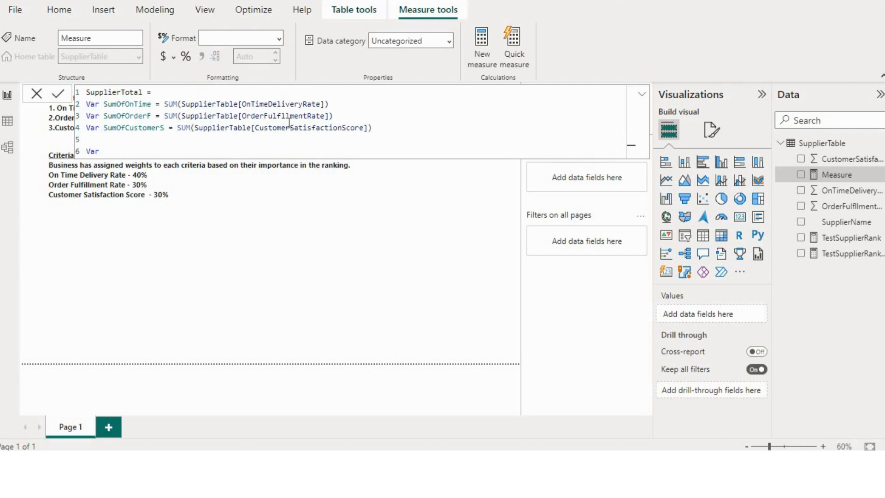
pyautogui.write('result')
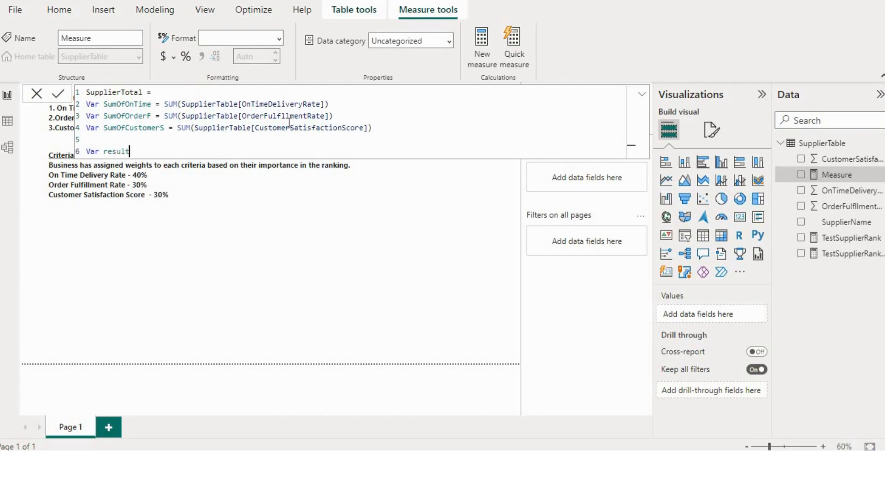
pyautogui.write('=')
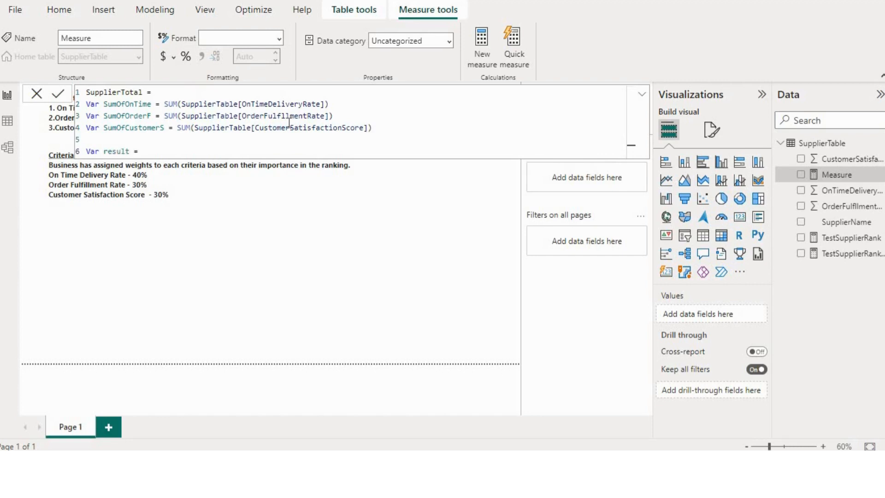
pyautogui.write('()')
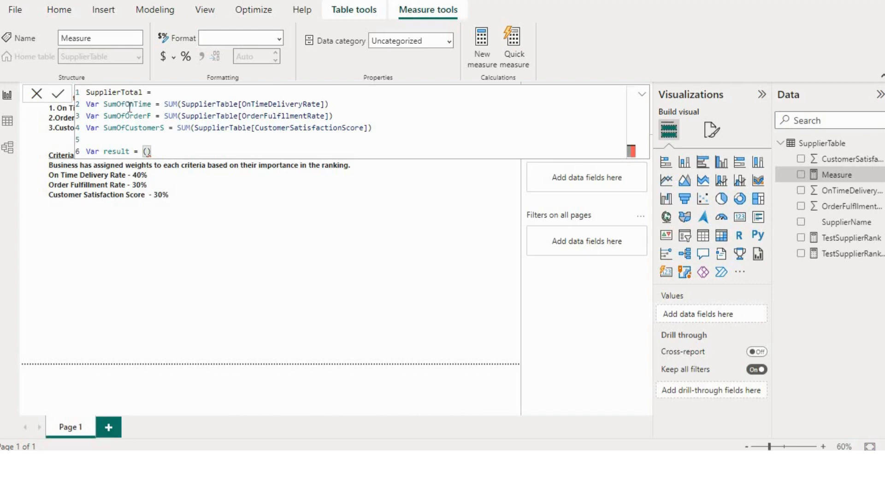
pyautogui.write('0.')
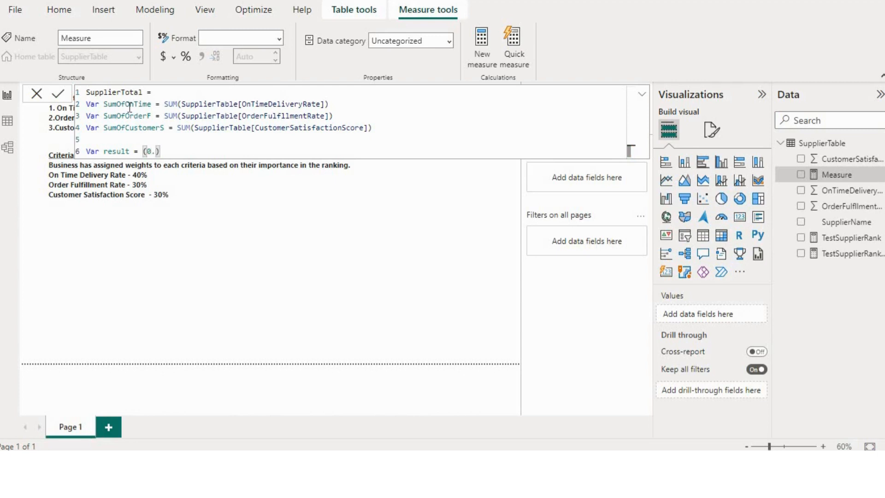
pyautogui.write('4')
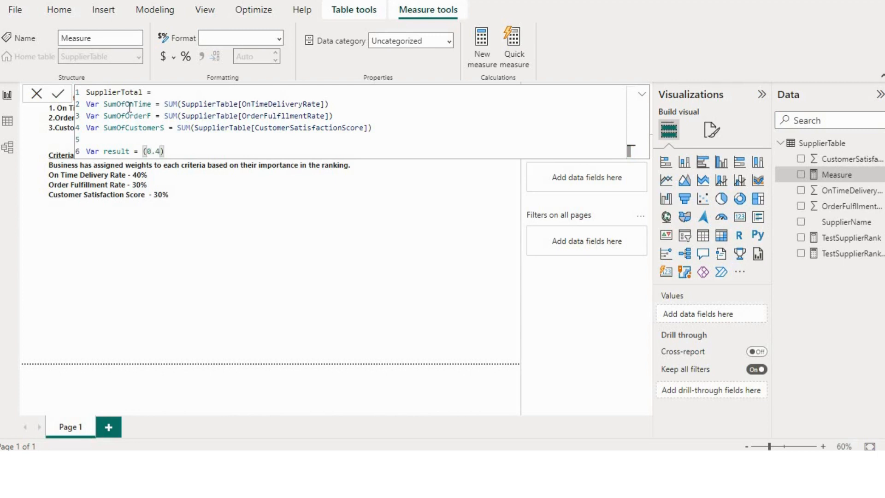
pyautogui.write('*')
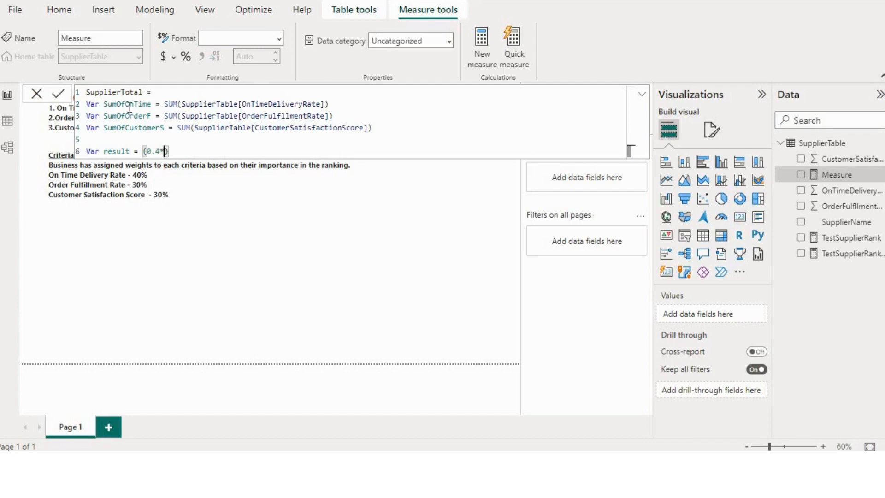
pyautogui.write('sum')
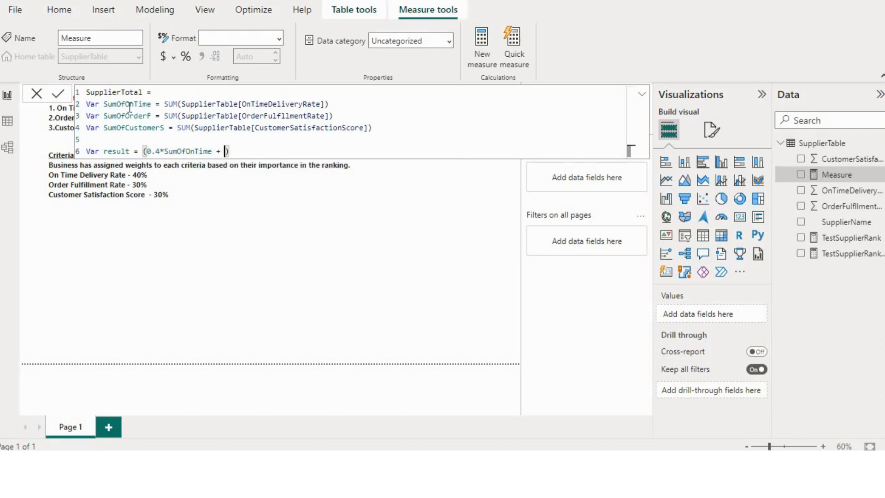
# Add 0.3*SumOfOrderF and 0.3*SumOfCustomerS to the result and start the RETURN line.
pyautogui.write('0')
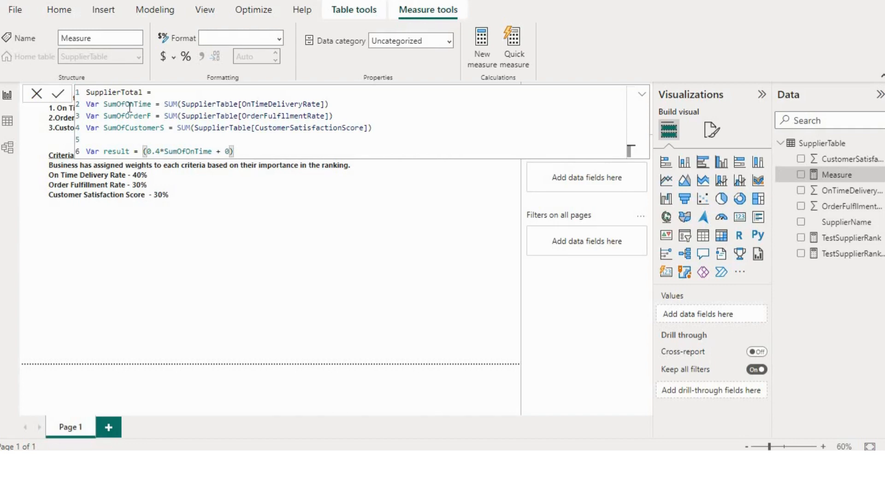
pyautogui.write('.3')
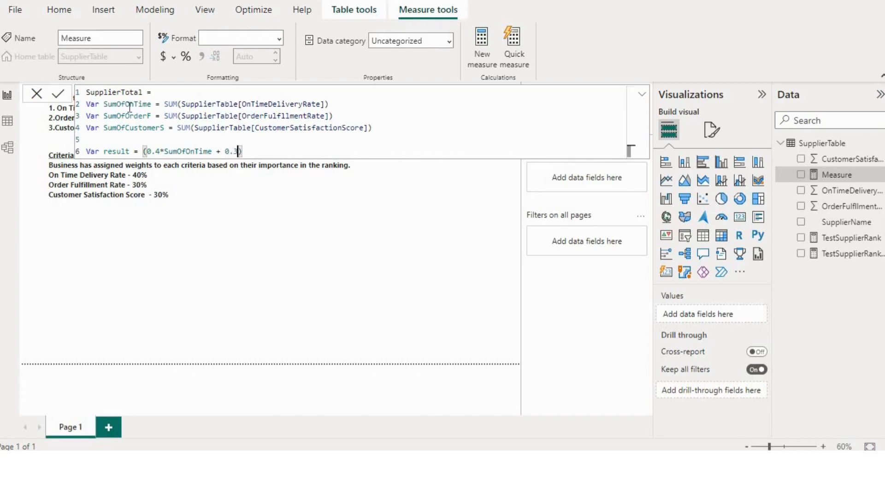
pyautogui.write('*')
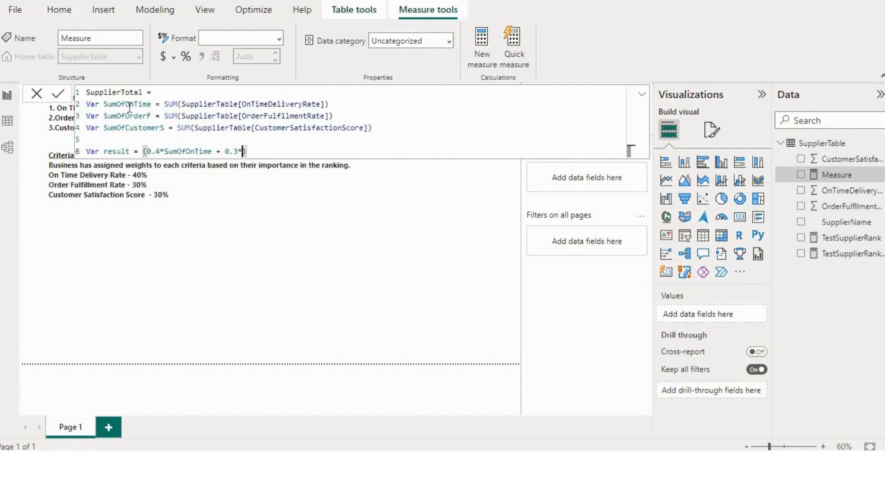
pyautogui.write('sumof')
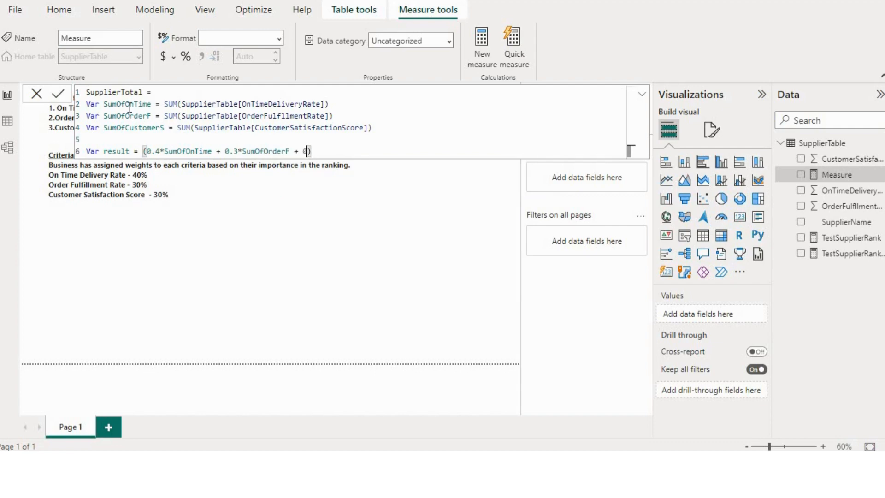
pyautogui.write('.3')
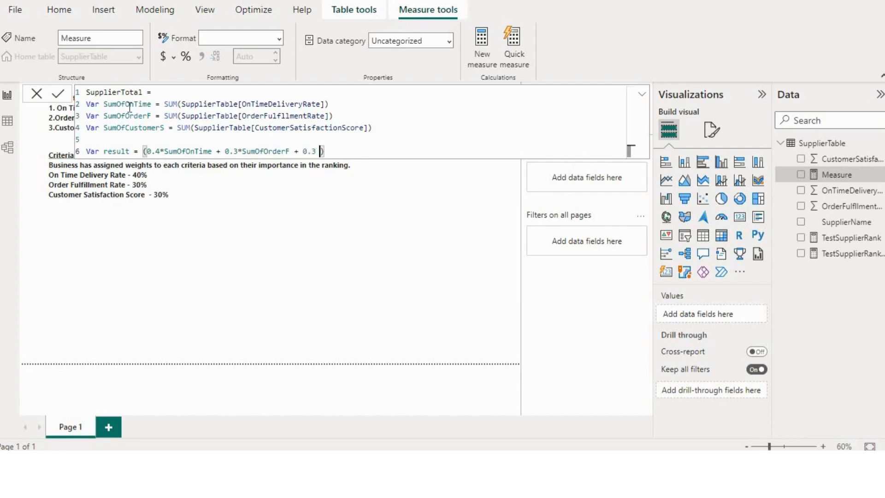
pyautogui.write('*')
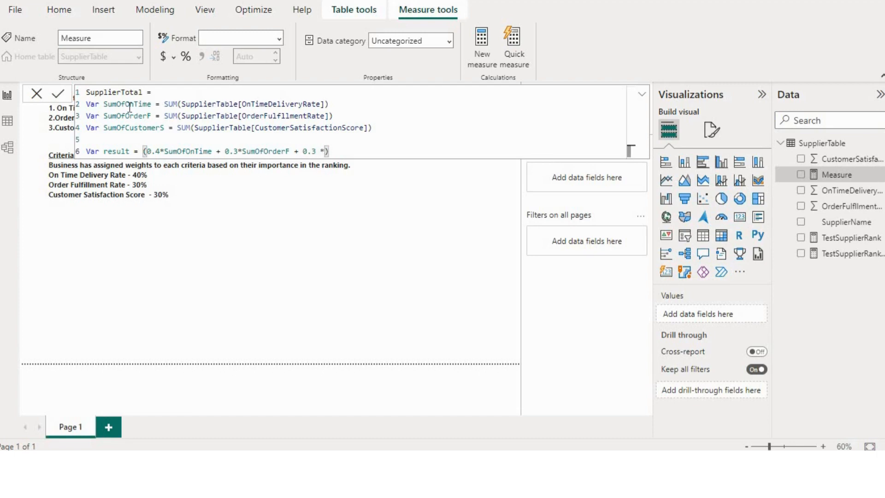
pyautogui.write('sum')
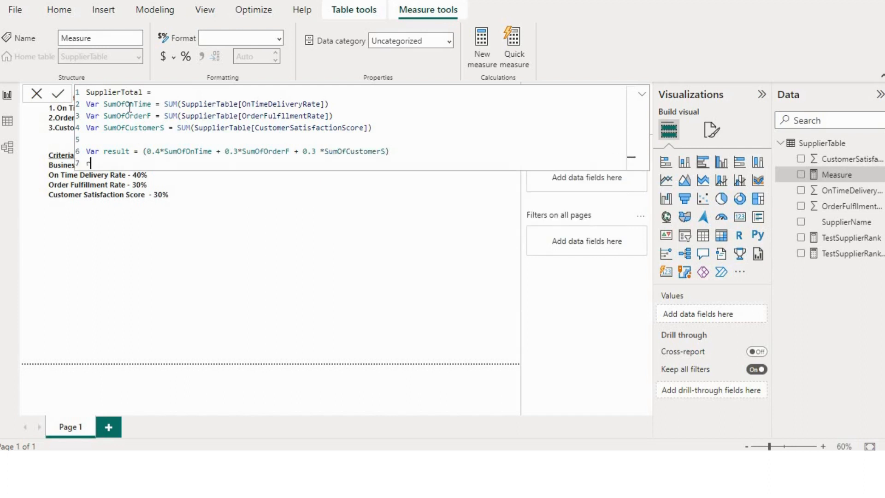
pyautogui.write('retu')
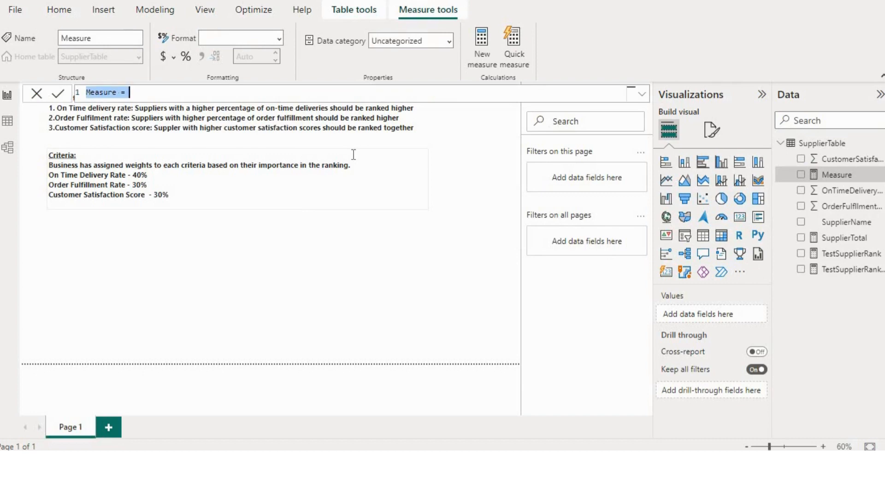
# Write SupplierRank = RANKX(ALL(SupplierTable[SupplierName]), ranking across every supplier.
pyautogui.write('SupplierRank =')
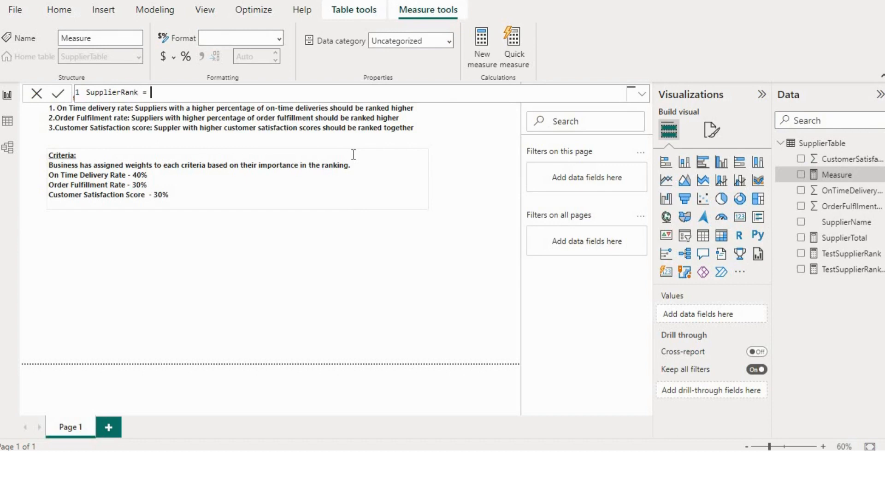
pyautogui.write('Ran')
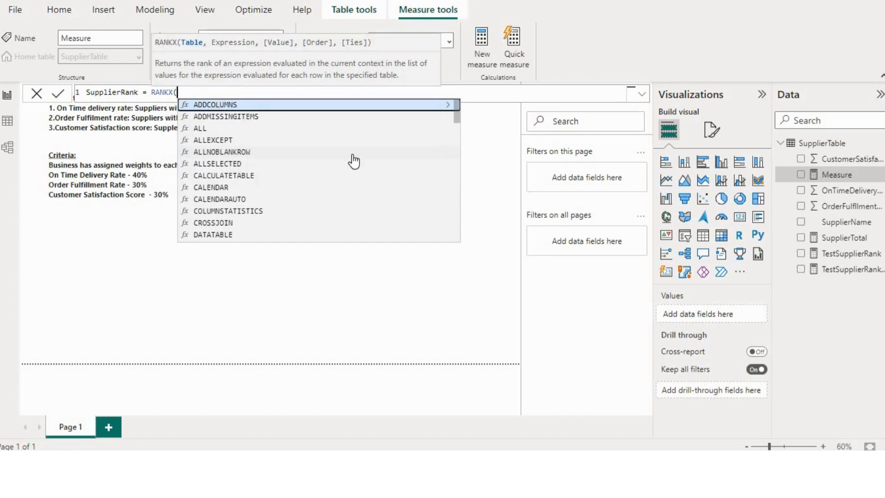
pyautogui.write('All')
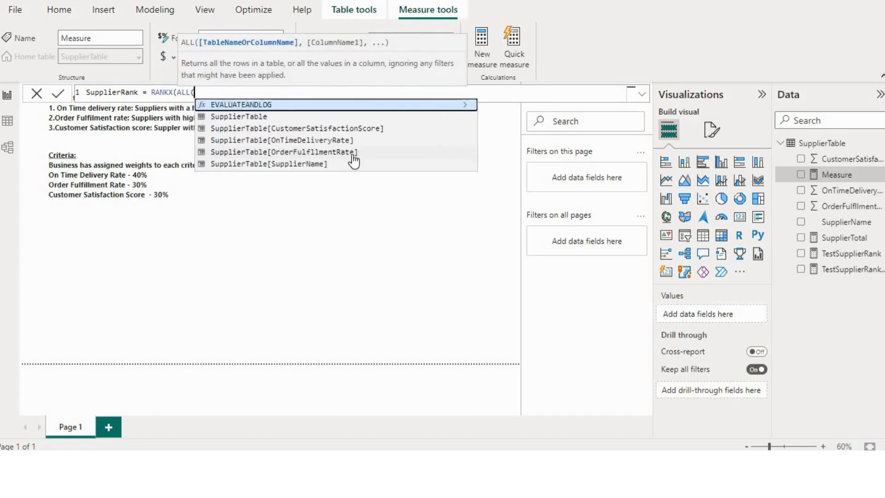
pyautogui.write('s')
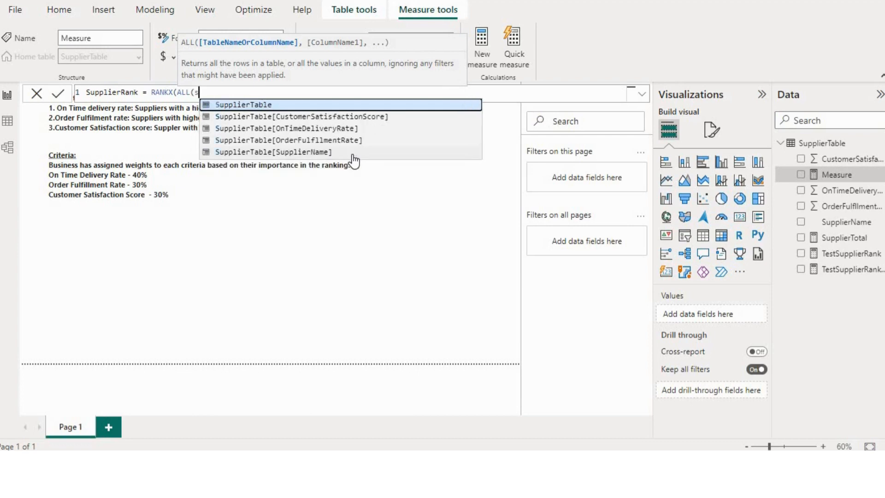
pyautogui.write('uppl')
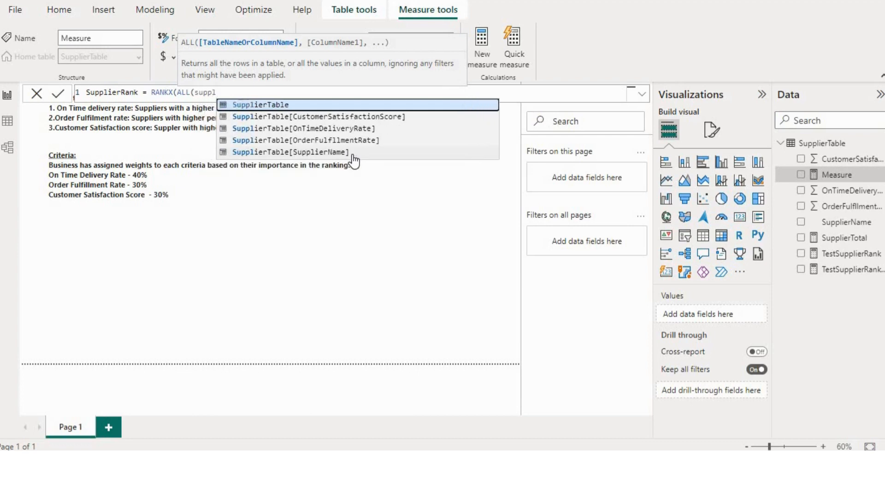
pyautogui.click(289, 153)
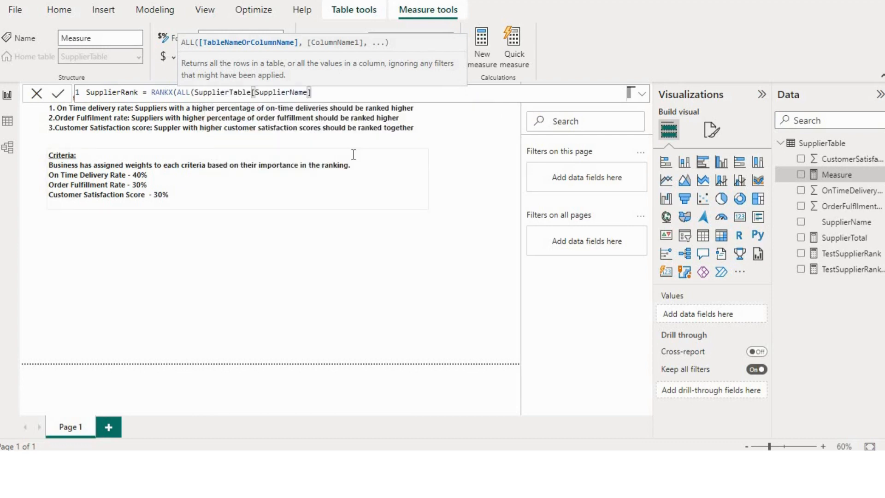
pyautogui.write('), Suppl')
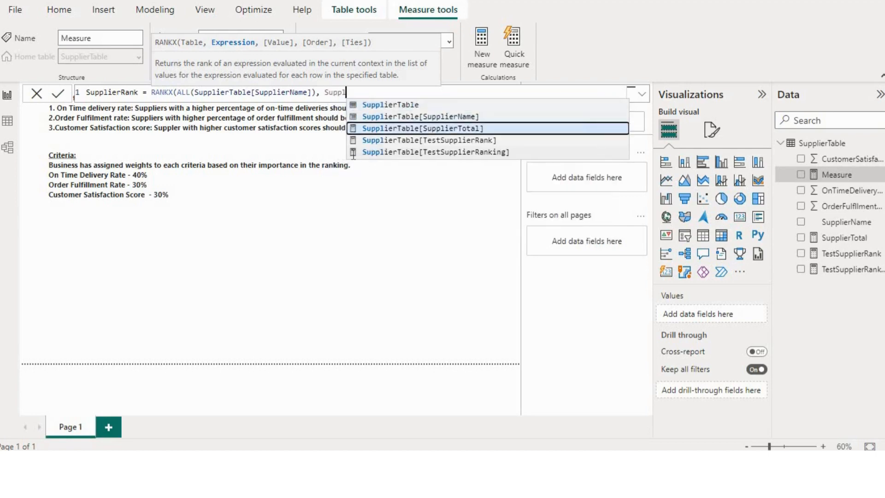
# Rank by SupplierTotal in descending order with Dense ties.
pyautogui.click(419, 128)
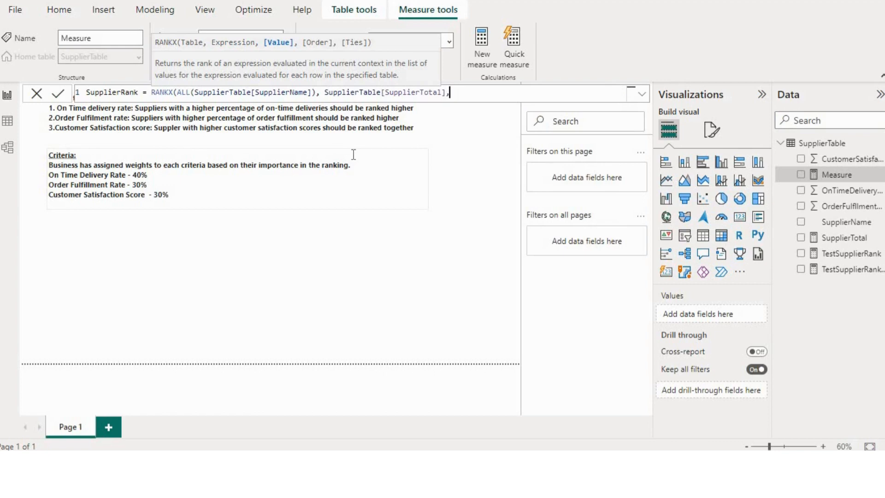
pyautogui.write(',DESC,')
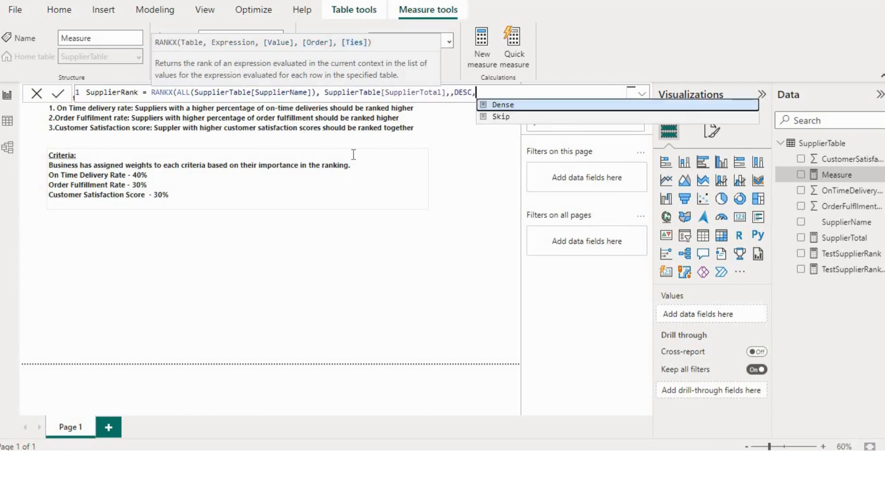
pyautogui.click(504, 104)
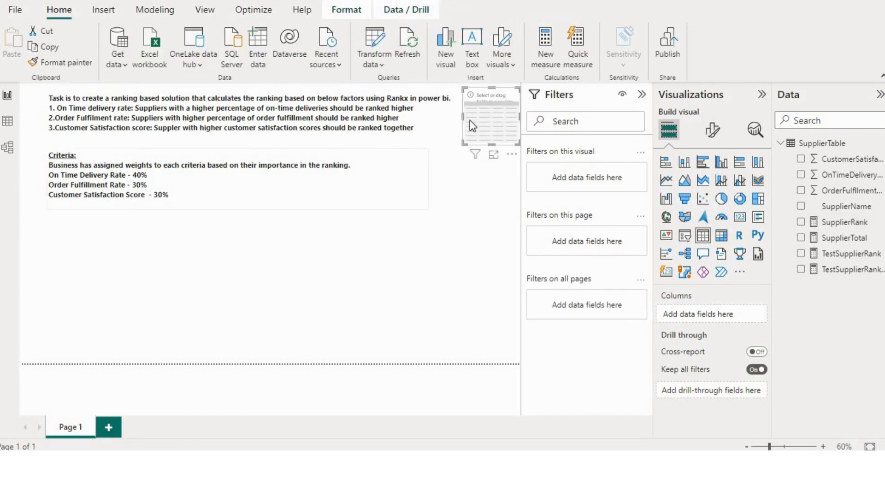
# Place the table visual below the criteria text and add SupplierName as a column.
pyautogui.moveTo(490, 116); pyautogui.dragTo(194, 261)
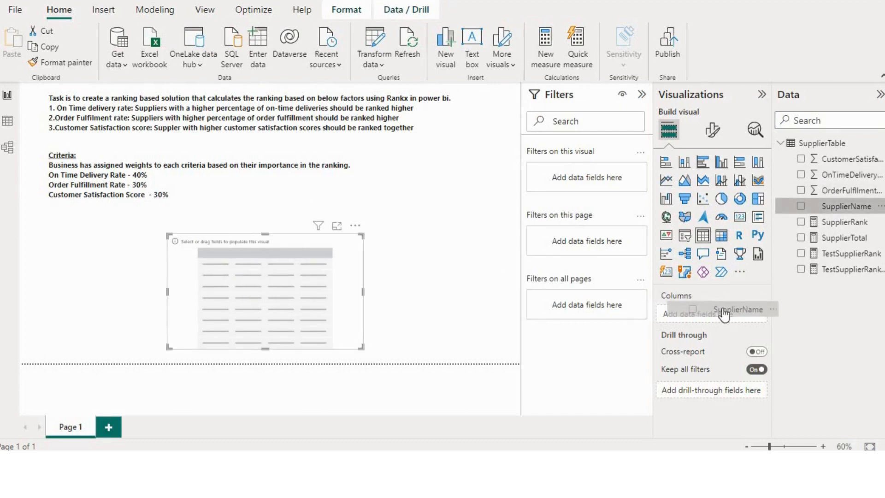
pyautogui.click(801, 206)
pyautogui.write('font')
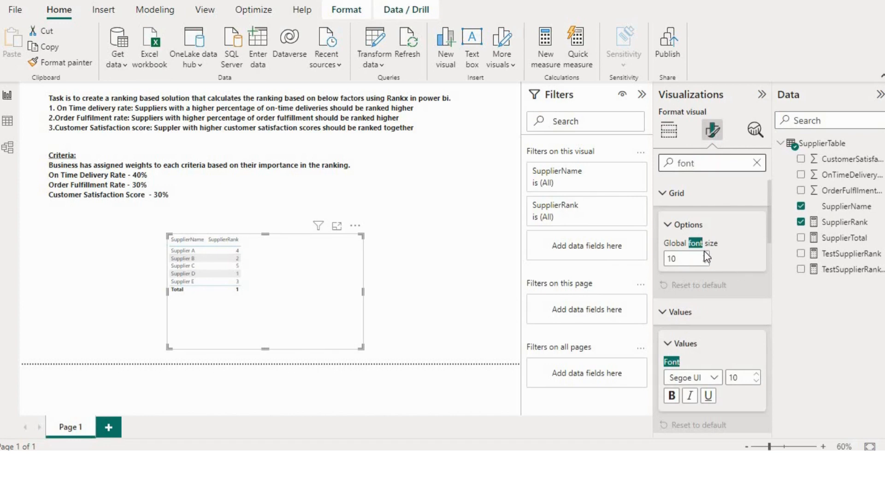
# Raise the table's global font size to 14.
pyautogui.click(704, 256)
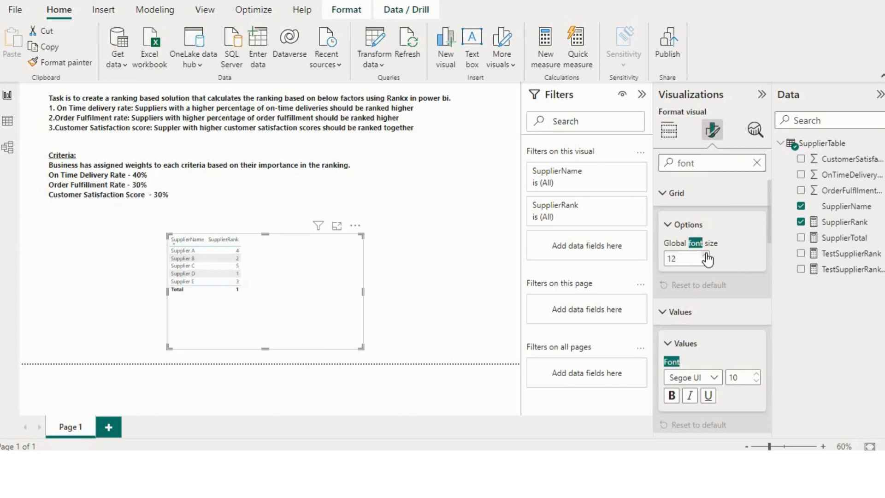
pyautogui.click(706, 256)
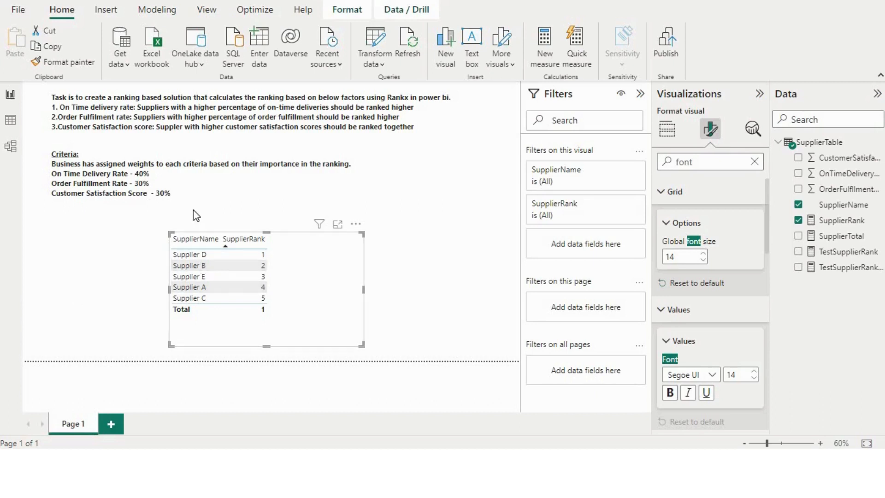
pyautogui.moveTo(192, 226)
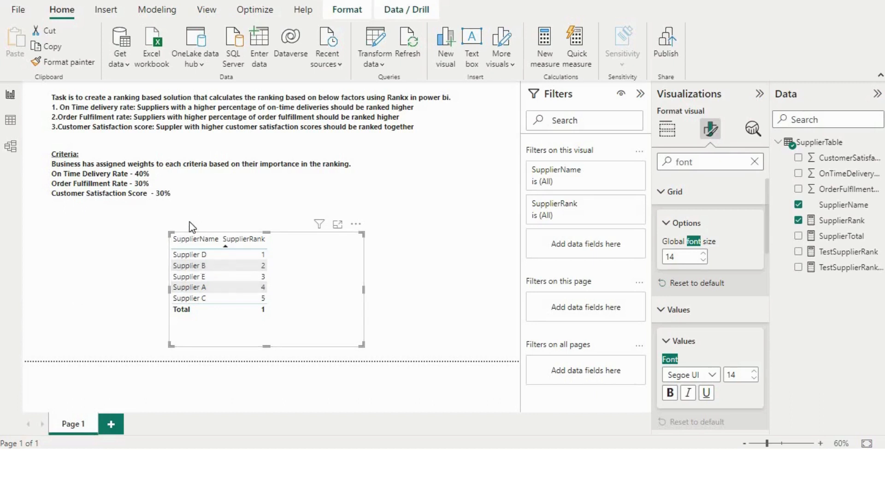